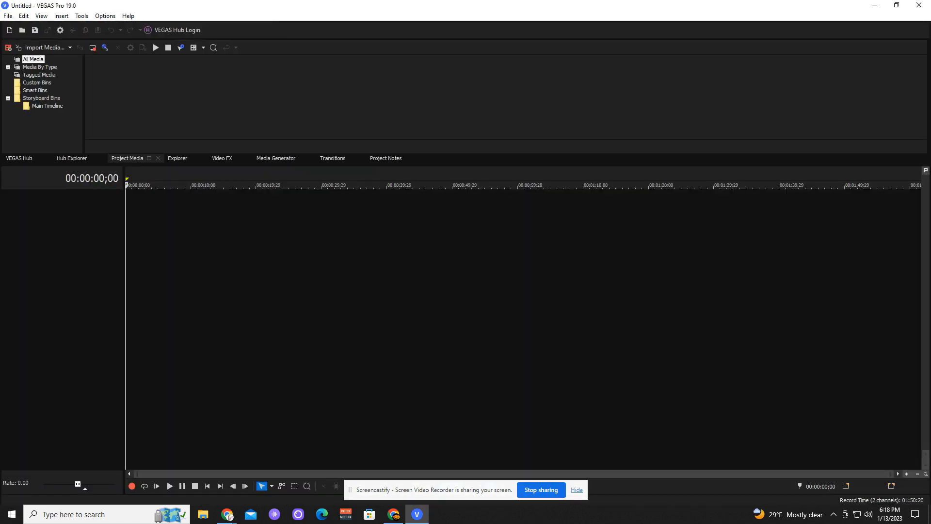
{"action": "mouse_move", "coordinate": [174, 202]}
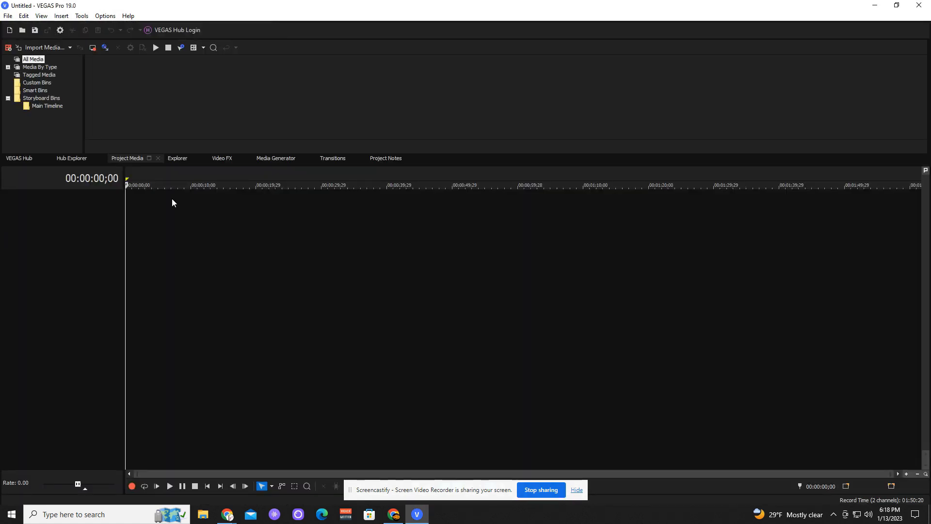
Step: Show the About information from the Help menu, confirming version 19.0 (Build 648)
{"action": "left_click", "coordinate": [128, 15]}
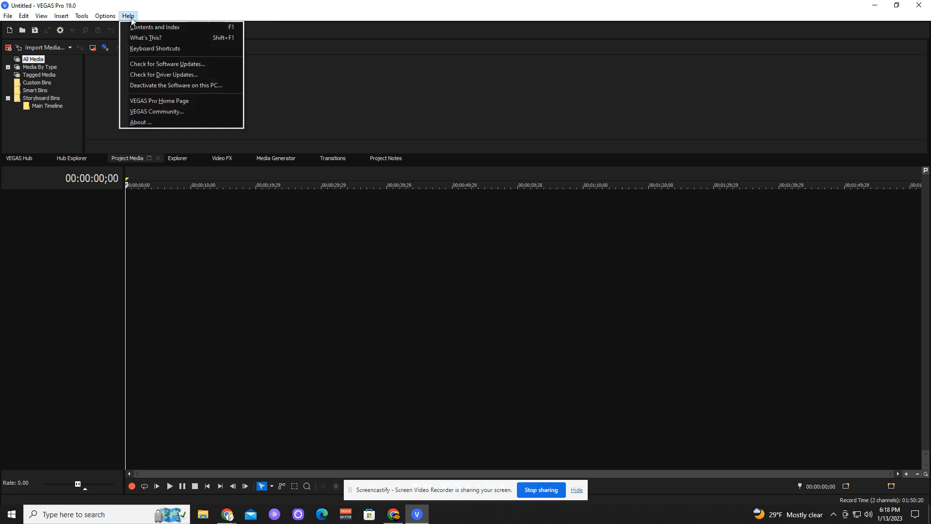
{"action": "mouse_move", "coordinate": [141, 123]}
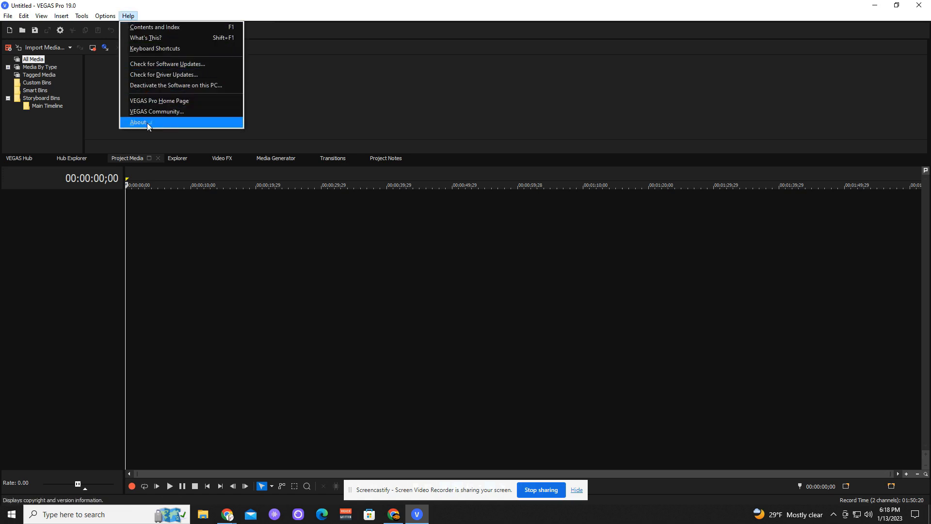
{"action": "left_click", "coordinate": [137, 122]}
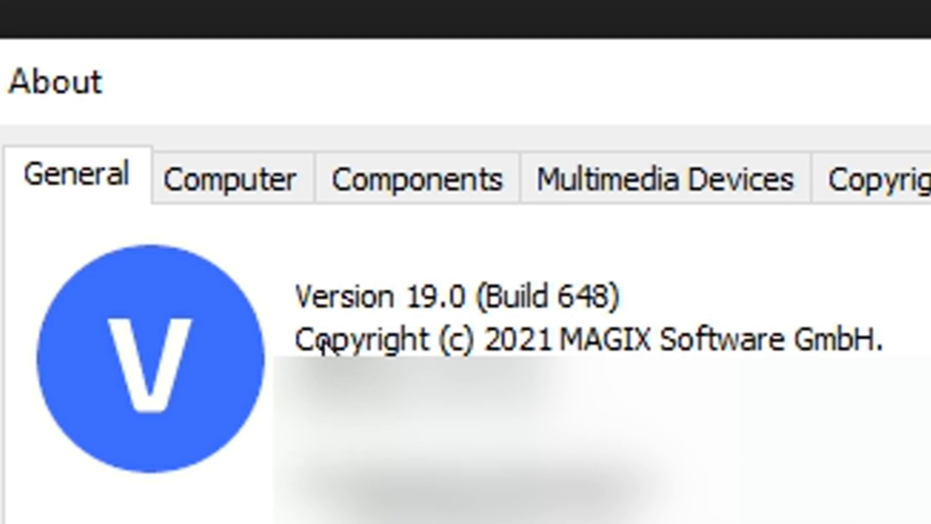
{"action": "mouse_move", "coordinate": [629, 344]}
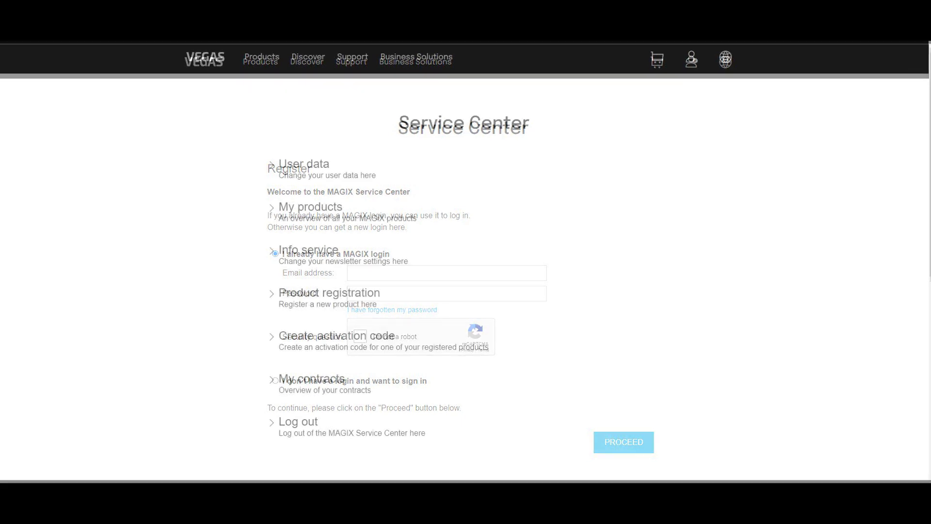
Step: Download the VEGAS Pro 20 installer from the MAGIX site and launch it
{"action": "left_click", "coordinate": [622, 442]}
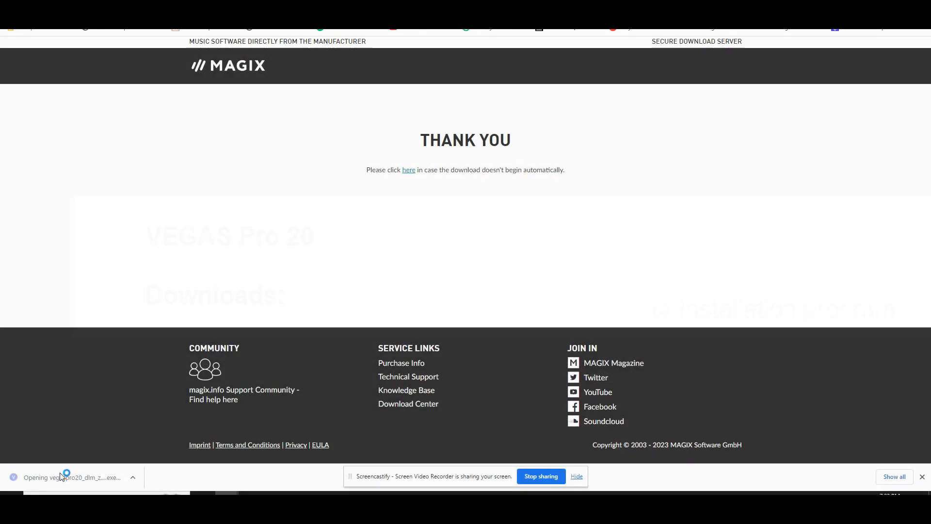
{"action": "mouse_move", "coordinate": [397, 324]}
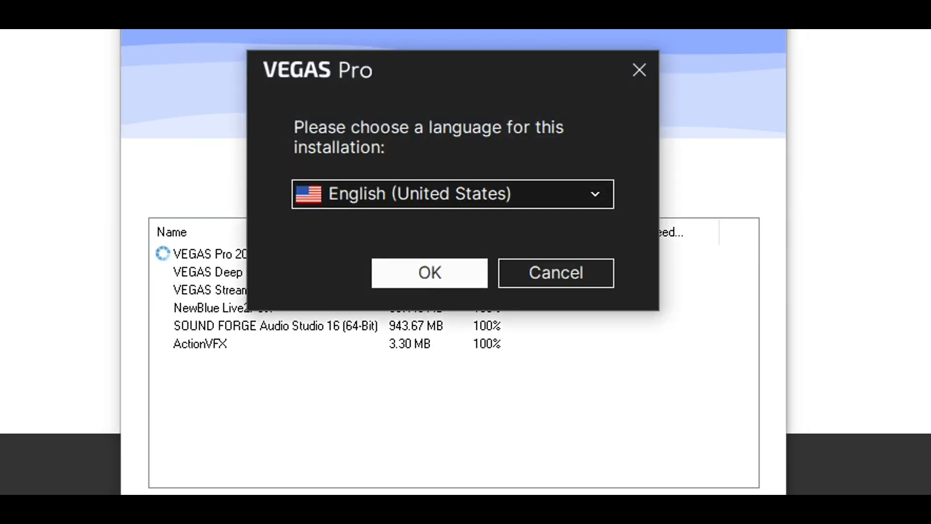
{"action": "mouse_move", "coordinate": [487, 261]}
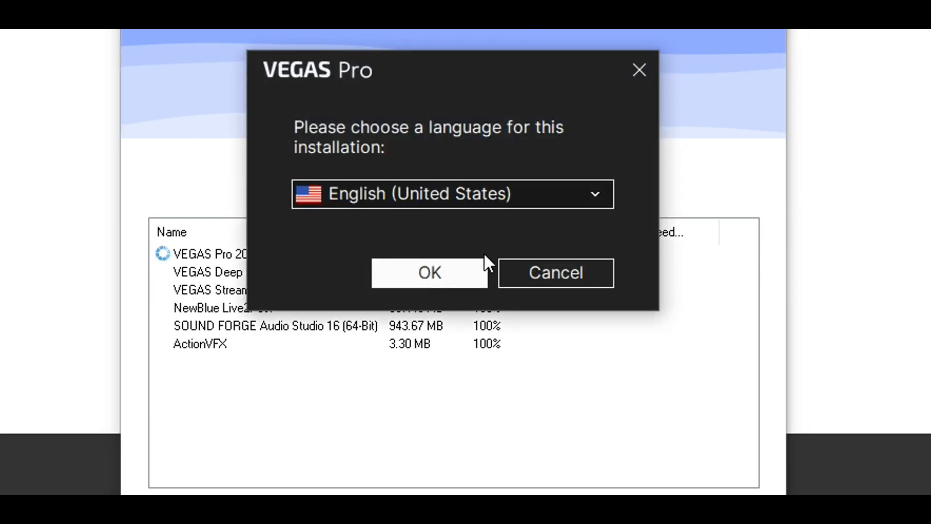
Step: Keep English (United States), agree to the license and start installing VEGAS Pro 20.0
{"action": "left_click", "coordinate": [429, 273]}
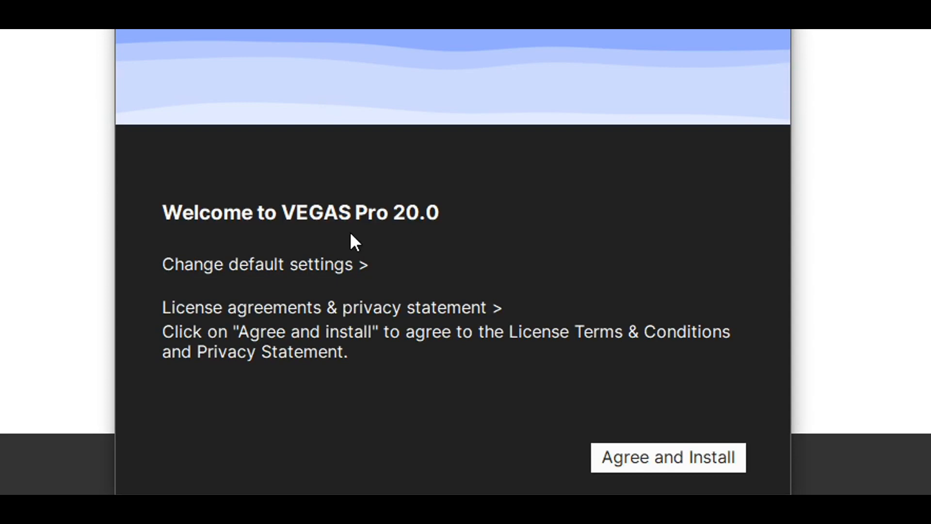
{"action": "mouse_move", "coordinate": [257, 282]}
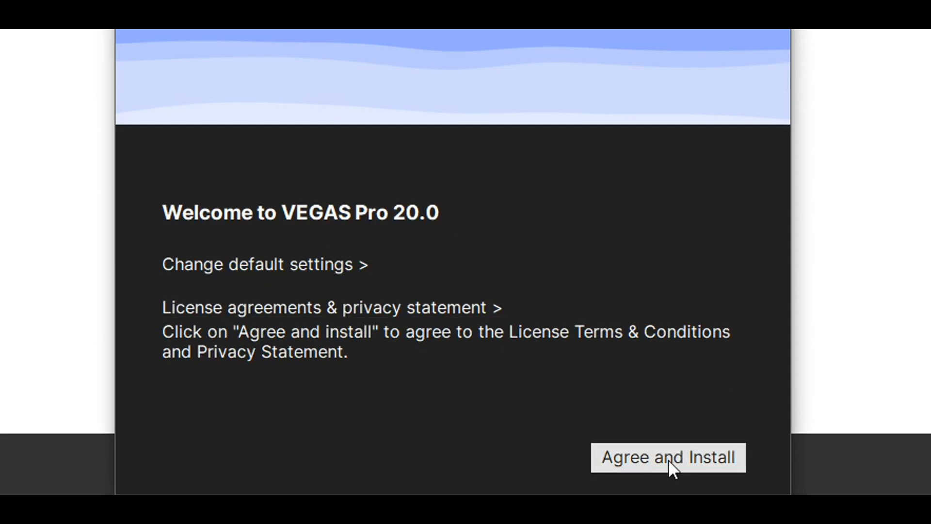
{"action": "left_click", "coordinate": [667, 456]}
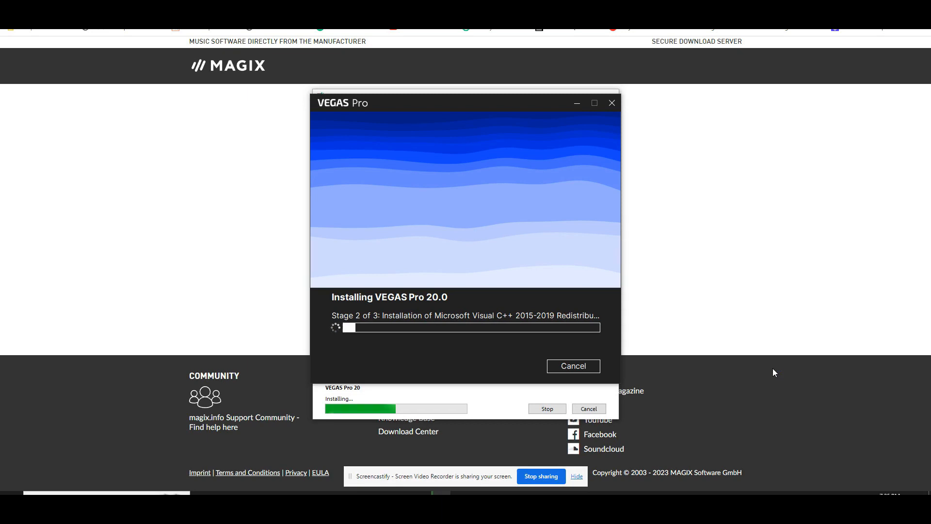
{"action": "mouse_move", "coordinate": [778, 368]}
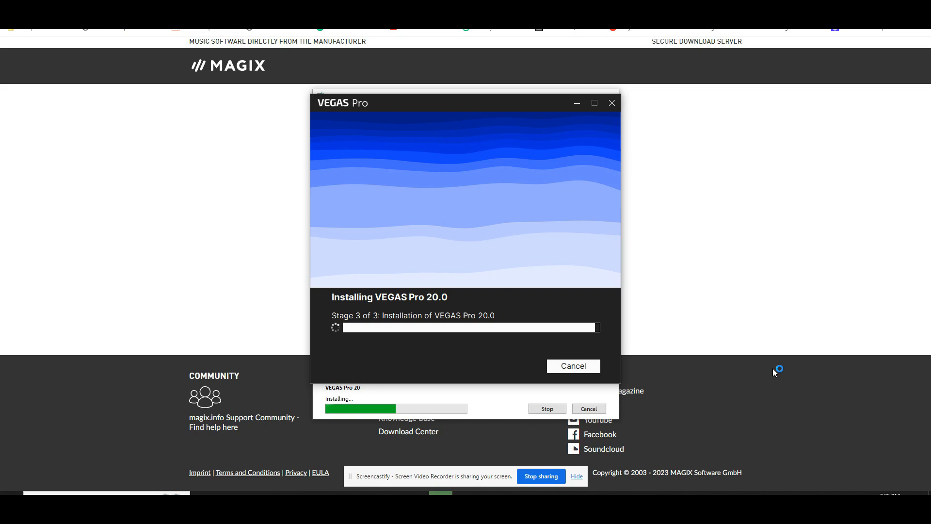
{"action": "mouse_move", "coordinate": [773, 372]}
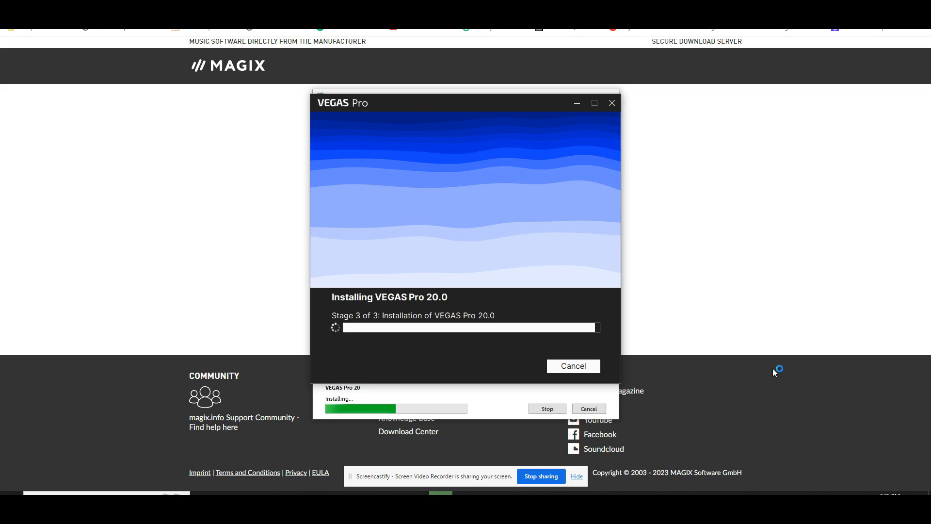
{"action": "mouse_move", "coordinate": [773, 372]}
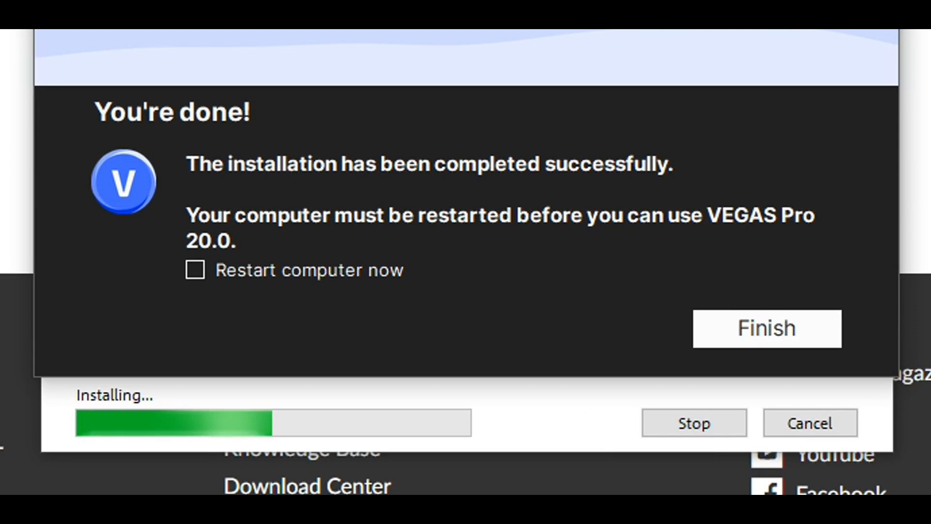
Step: Finish the completed installation without restarting the computer
{"action": "left_click", "coordinate": [766, 328]}
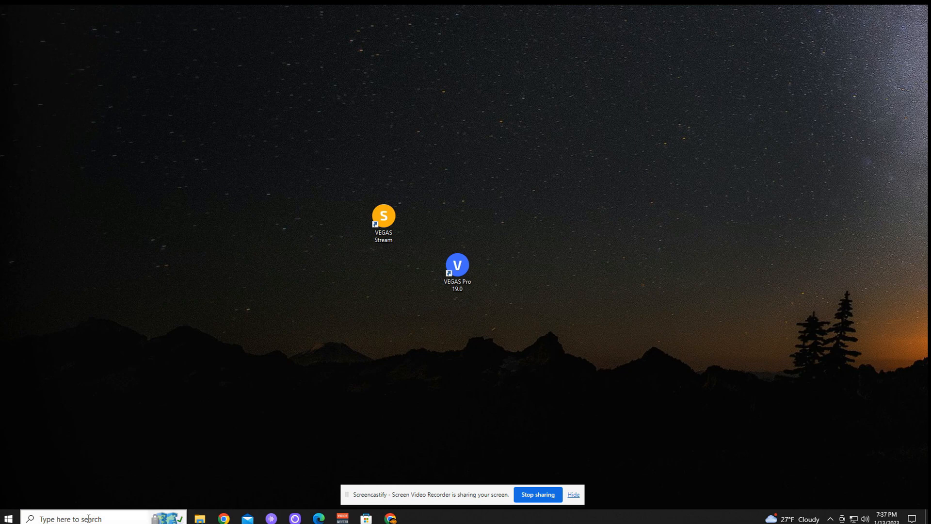
Step: Scroll the Start menu's app list down to the VEGAS folder containing VEGAS Pro 20.0
{"action": "left_click", "coordinate": [9, 517]}
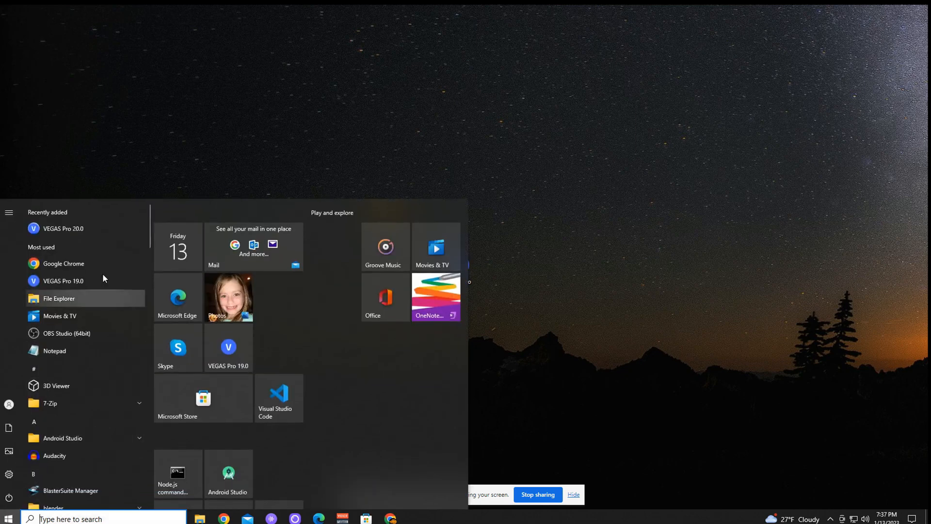
{"action": "scroll", "scroll_direction": "down", "scroll_amount": 3}
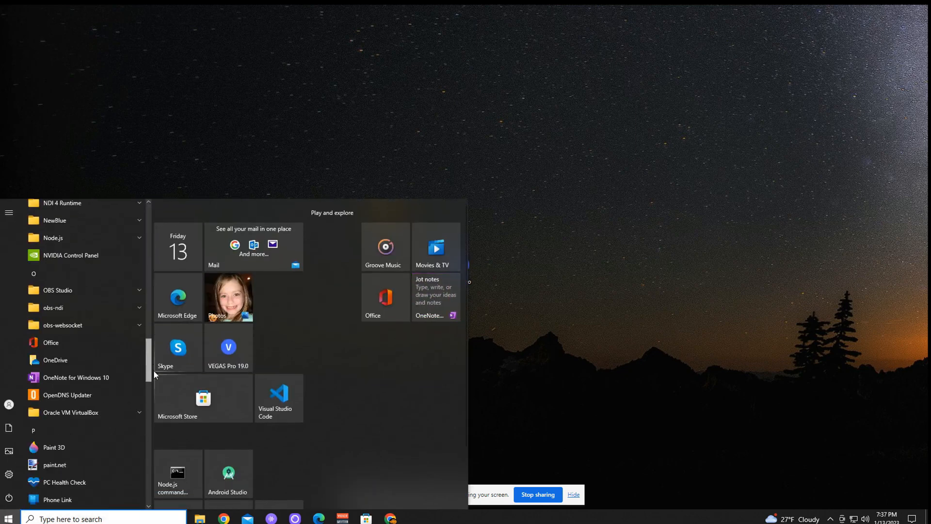
{"action": "scroll", "scroll_direction": "down", "scroll_amount": 3}
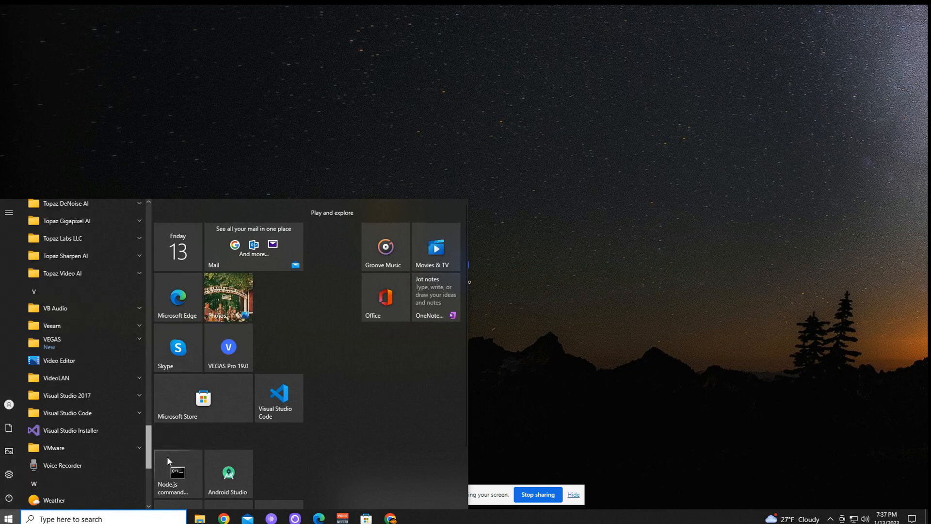
{"action": "mouse_move", "coordinate": [61, 343]}
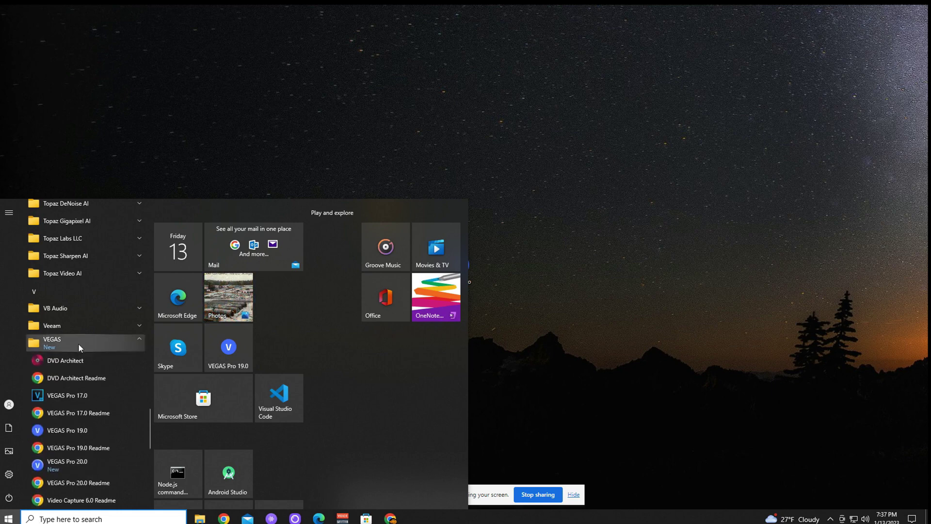
{"action": "mouse_move", "coordinate": [149, 425]}
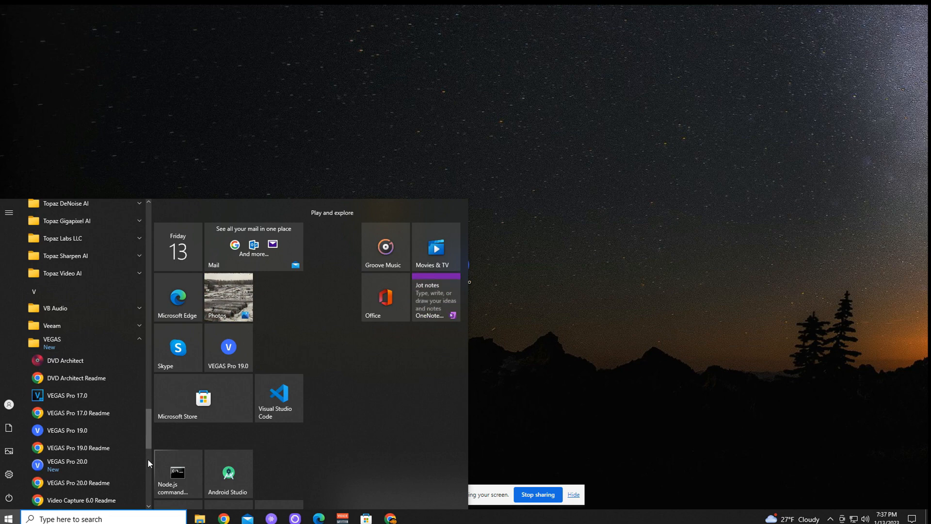
{"action": "scroll", "scroll_direction": "down", "scroll_amount": 3}
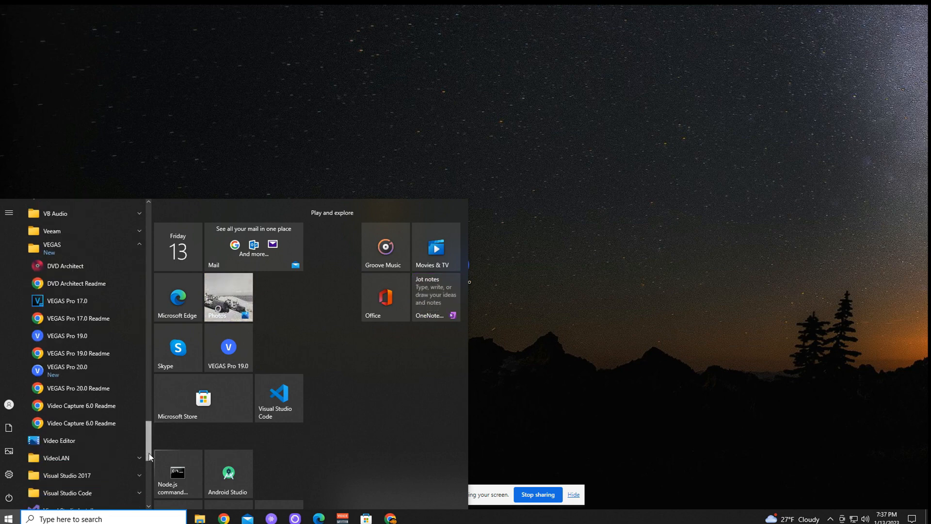
{"action": "mouse_move", "coordinate": [67, 370]}
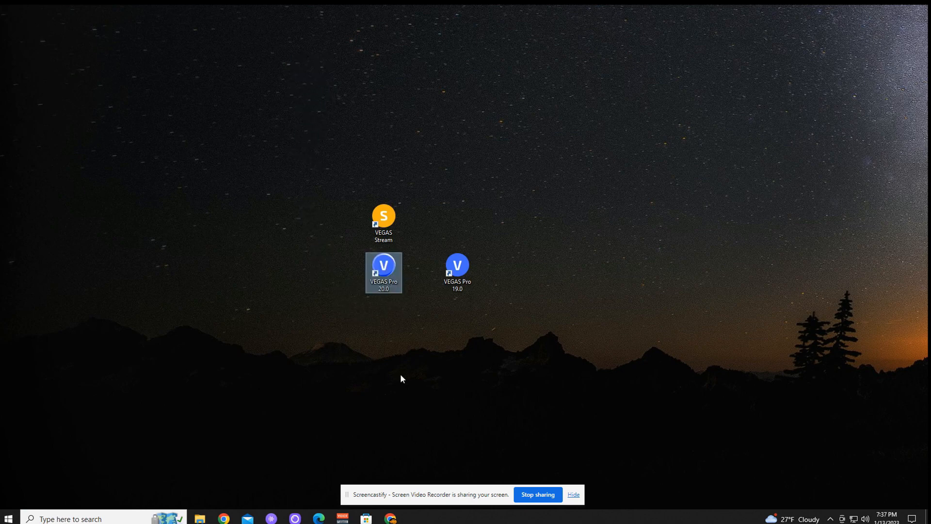
{"action": "mouse_move", "coordinate": [397, 377]}
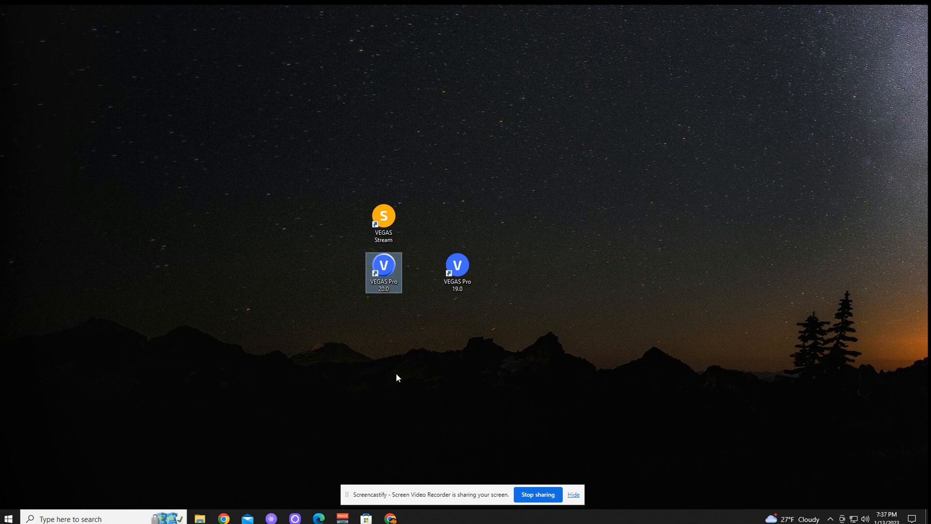
{"action": "mouse_move", "coordinate": [382, 304]}
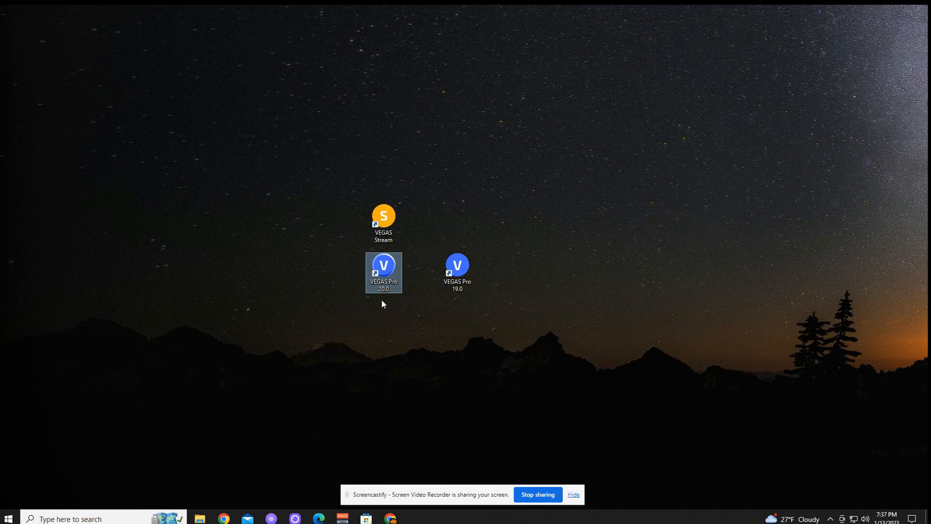
{"action": "mouse_move", "coordinate": [380, 279]}
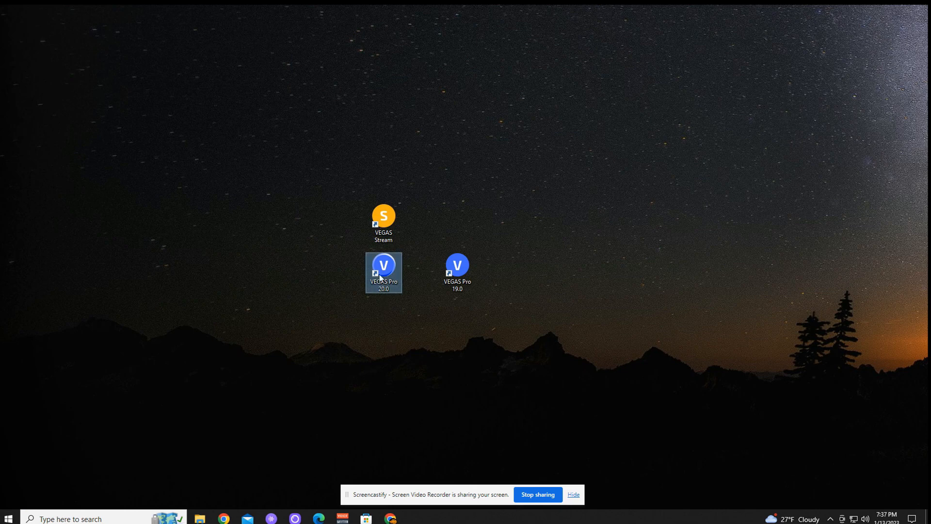
{"action": "mouse_move", "coordinate": [385, 271]}
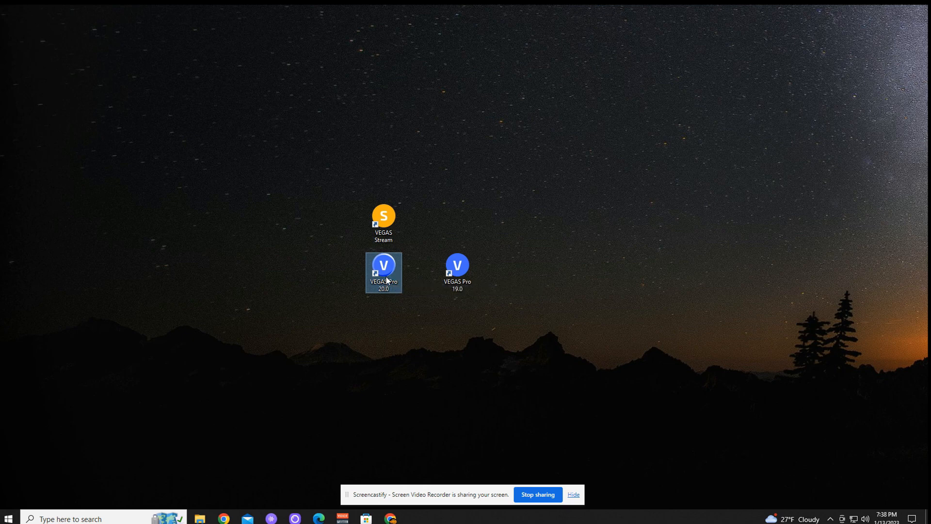
Step: Launch VEGAS Pro 20.0 from its desktop shortcut
{"action": "double_click", "coordinate": [384, 272]}
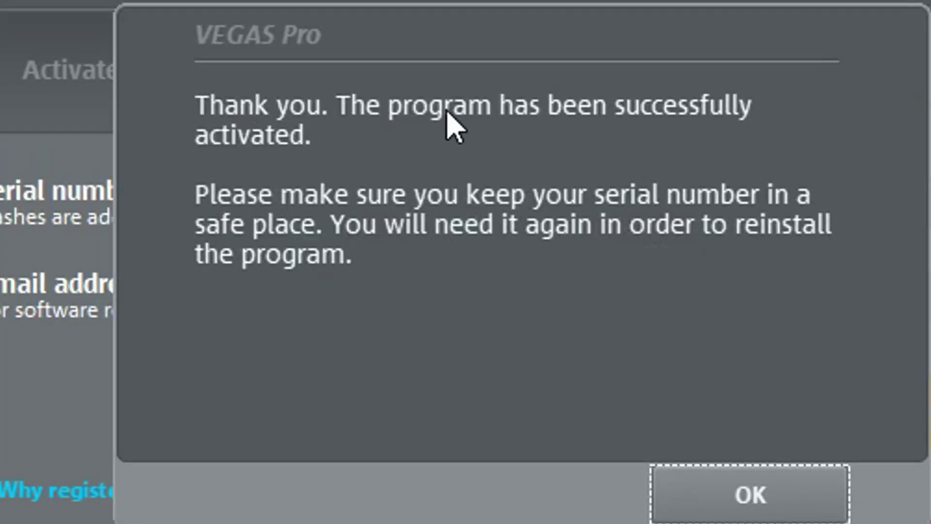
{"action": "mouse_move", "coordinate": [659, 208]}
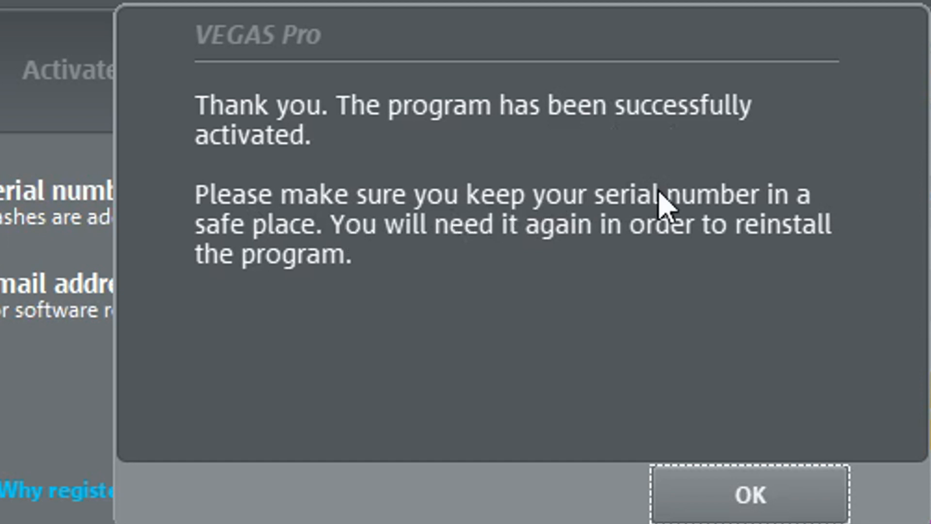
{"action": "mouse_move", "coordinate": [747, 250]}
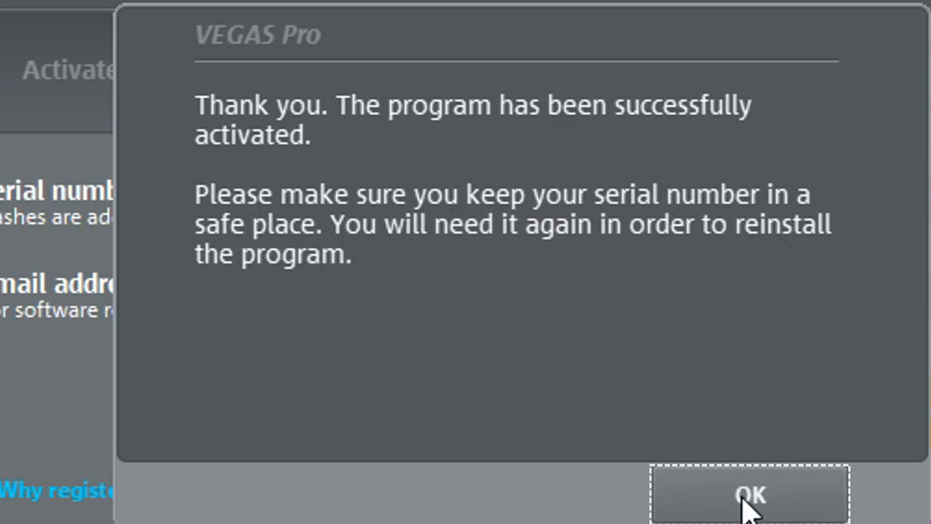
Step: Acknowledge the successful activation so VEGAS Pro 20.0 starts loading
{"action": "left_click", "coordinate": [744, 494]}
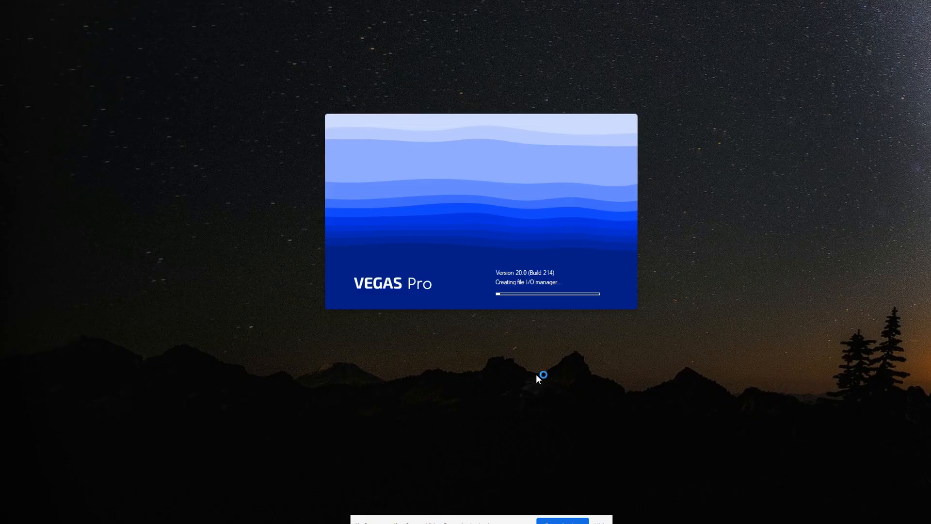
{"action": "mouse_move", "coordinate": [480, 380]}
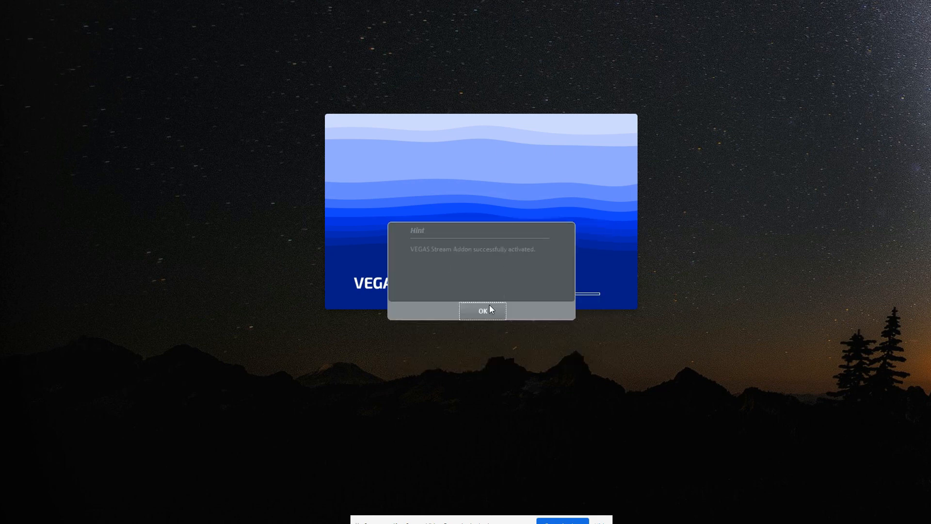
Step: Acknowledge the VEGAS Stream add-on hint and let the empty untitled project open
{"action": "left_click", "coordinate": [482, 310]}
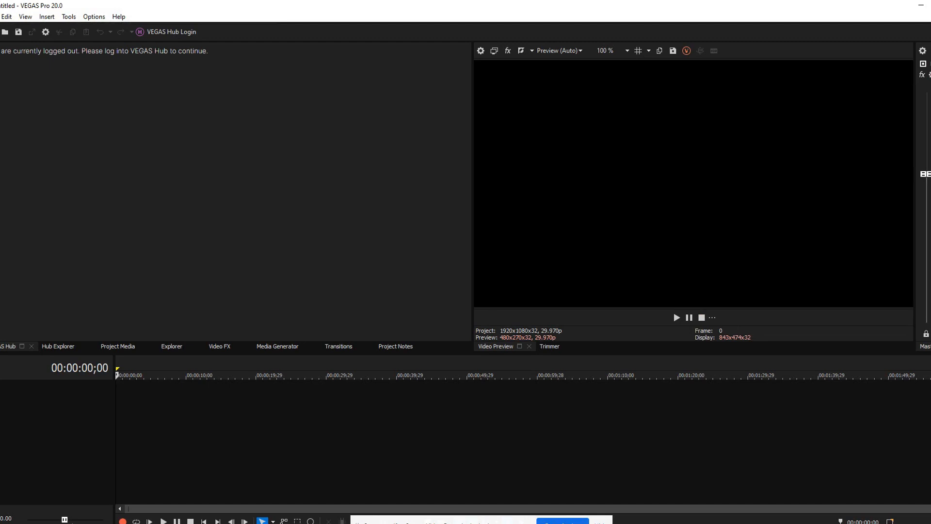
{"action": "mouse_move", "coordinate": [170, 32]}
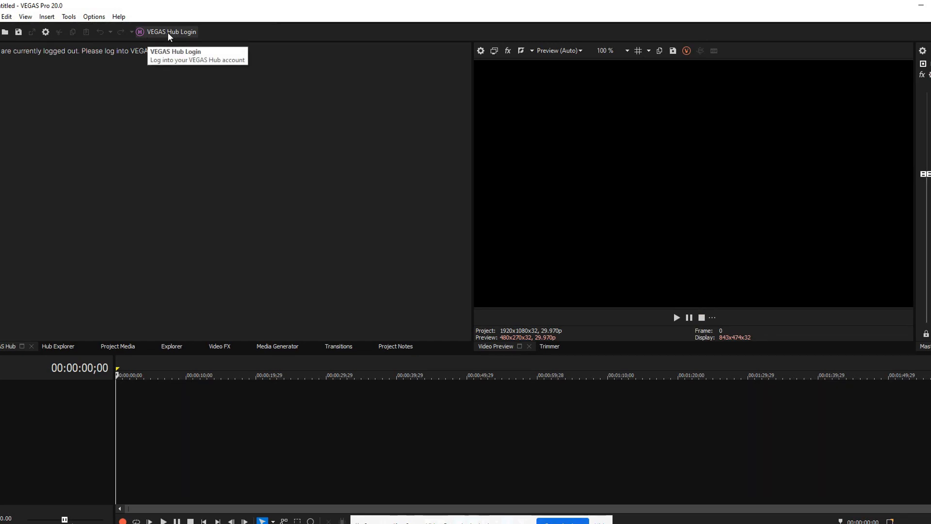
Step: Show the About information confirming VEGAS Pro 20.0 (Build 214) is running
{"action": "left_click", "coordinate": [118, 17]}
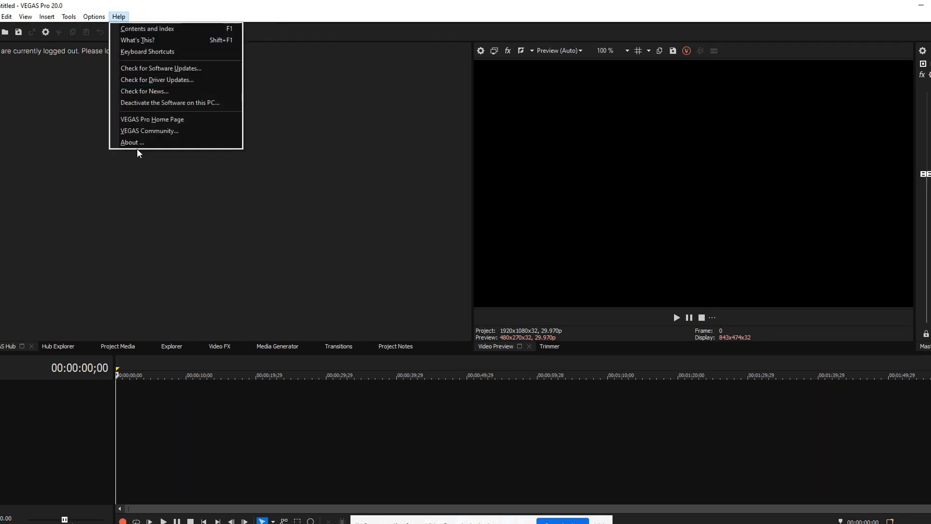
{"action": "left_click", "coordinate": [131, 142]}
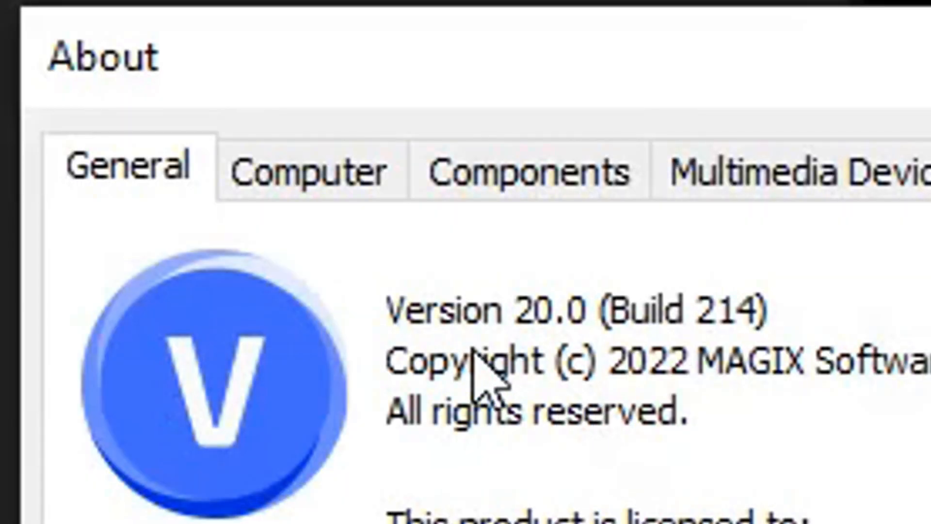
{"action": "mouse_move", "coordinate": [707, 344]}
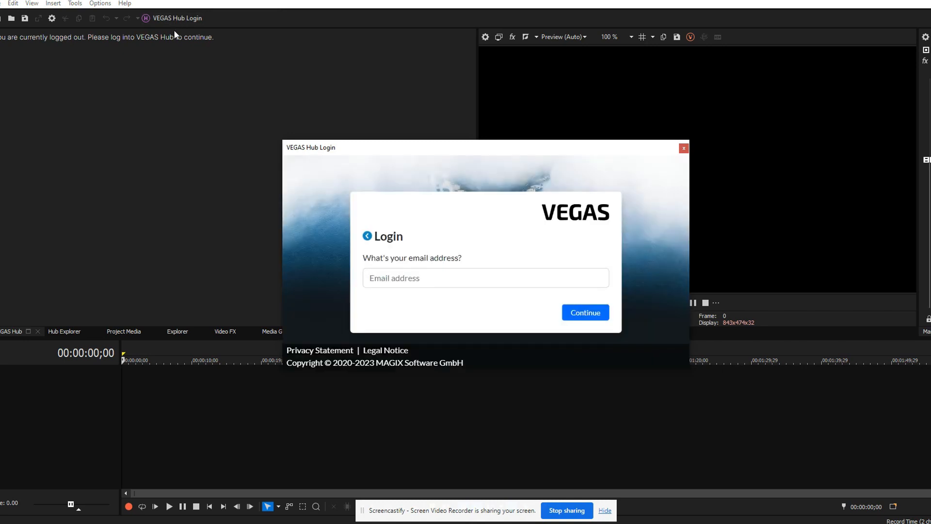
{"action": "mouse_move", "coordinate": [425, 154]}
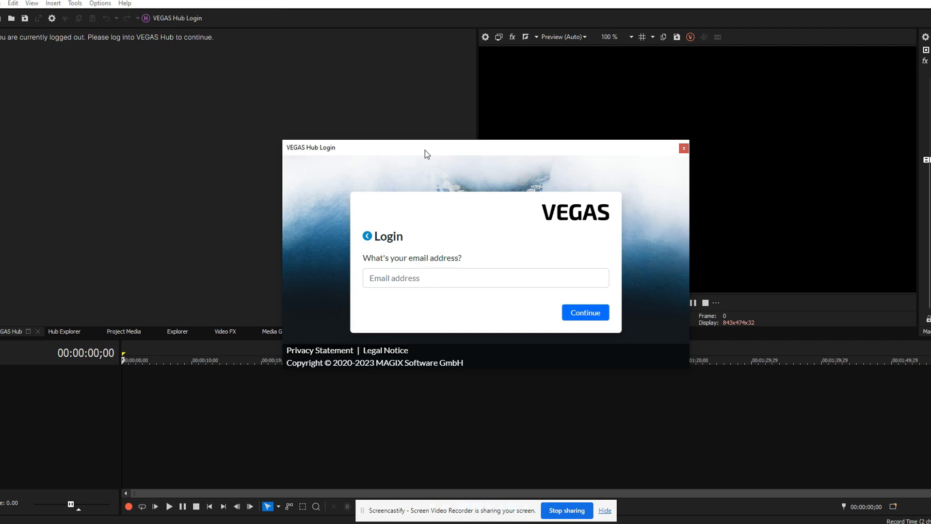
Step: Sign in to VEGAS Hub with the account email and password, reaching the welcome panel
{"action": "left_click", "coordinate": [485, 277]}
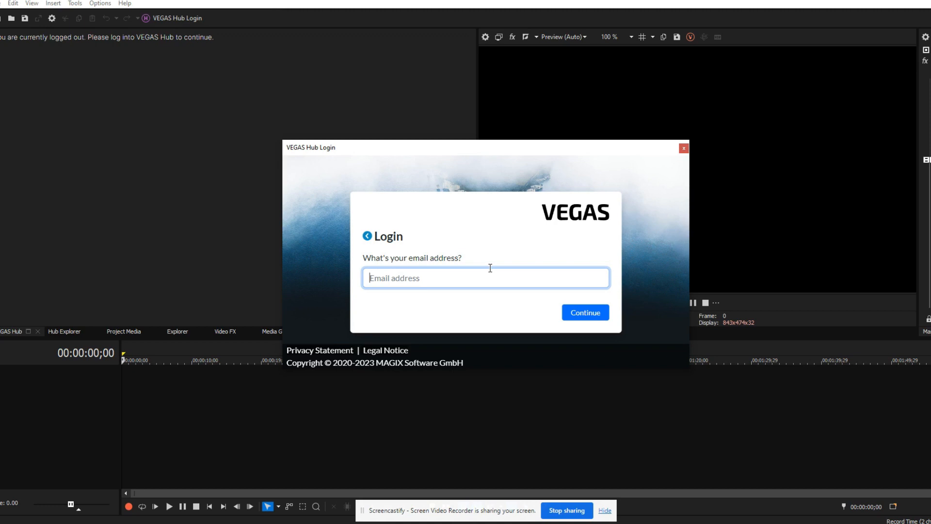
{"action": "left_click", "coordinate": [583, 311]}
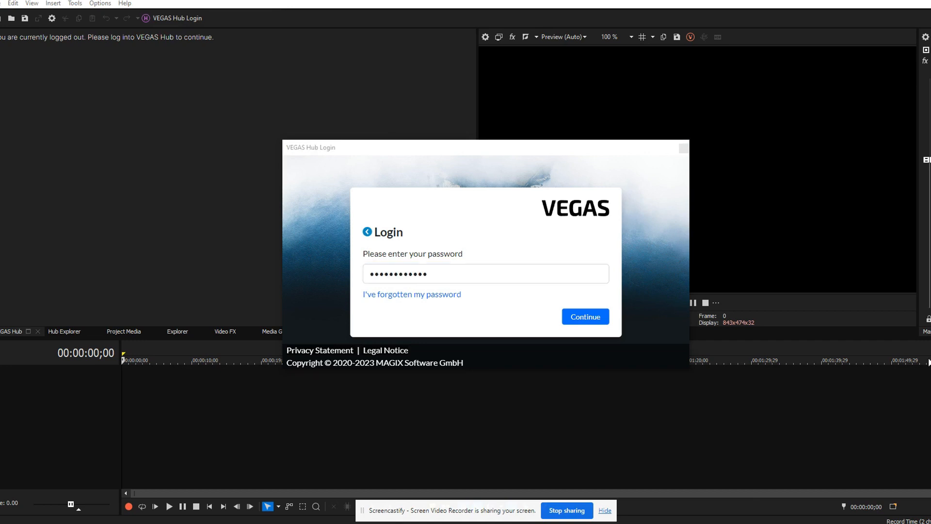
{"action": "left_click", "coordinate": [583, 316]}
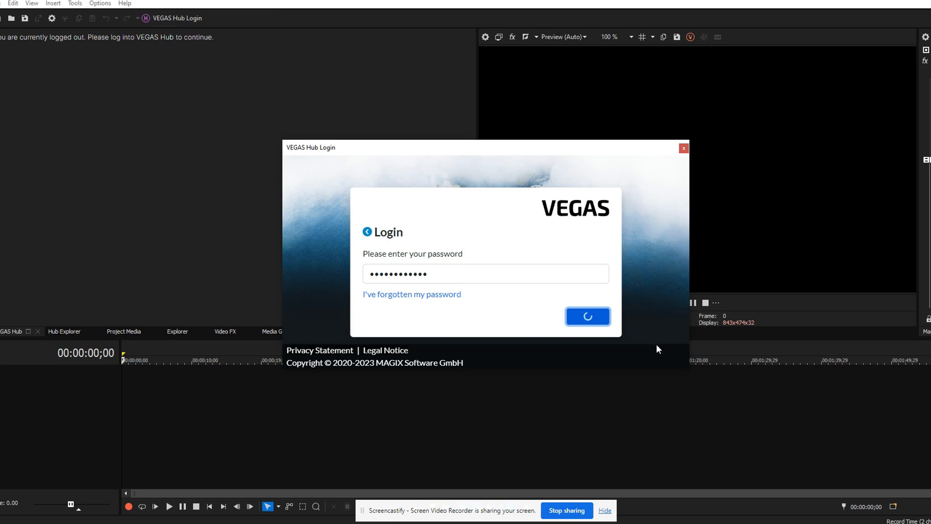
{"action": "left_click", "coordinate": [586, 316]}
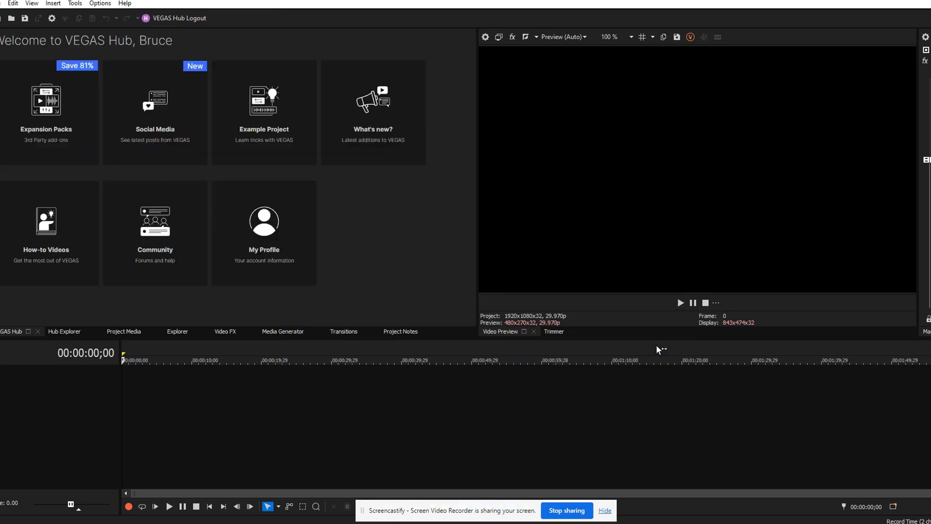
{"action": "mouse_move", "coordinate": [715, 323]}
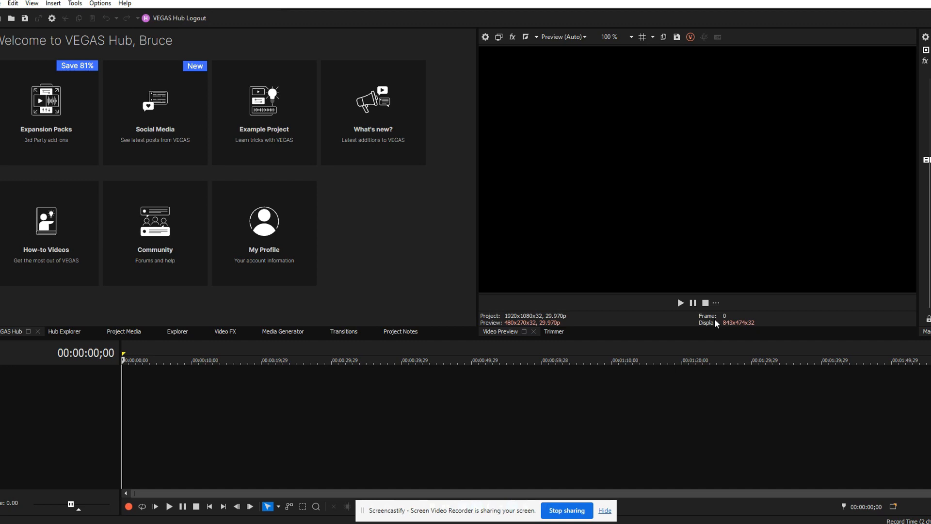
{"action": "mouse_move", "coordinate": [546, 115]}
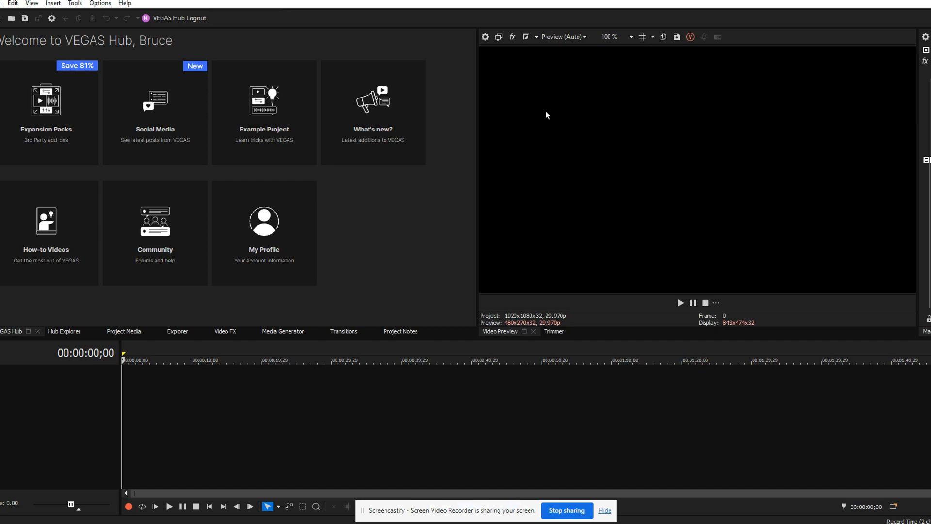
{"action": "mouse_move", "coordinate": [640, 163]}
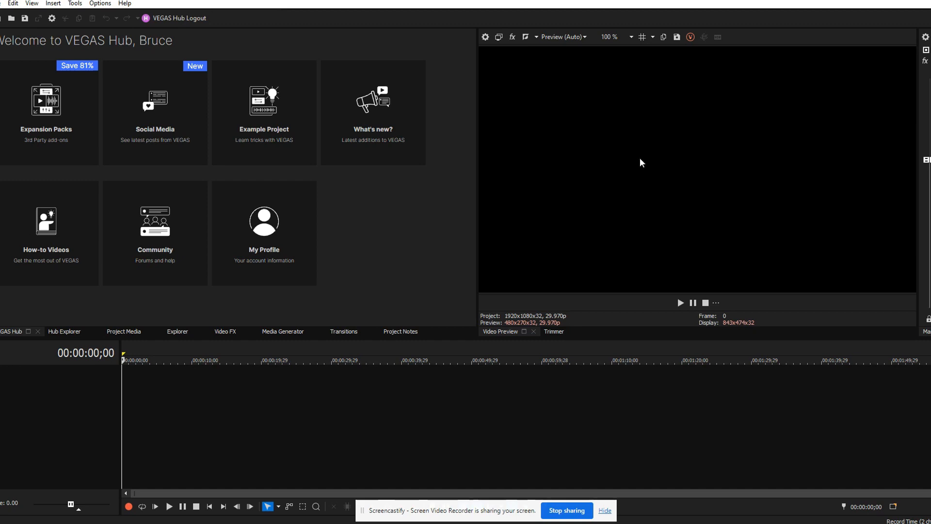